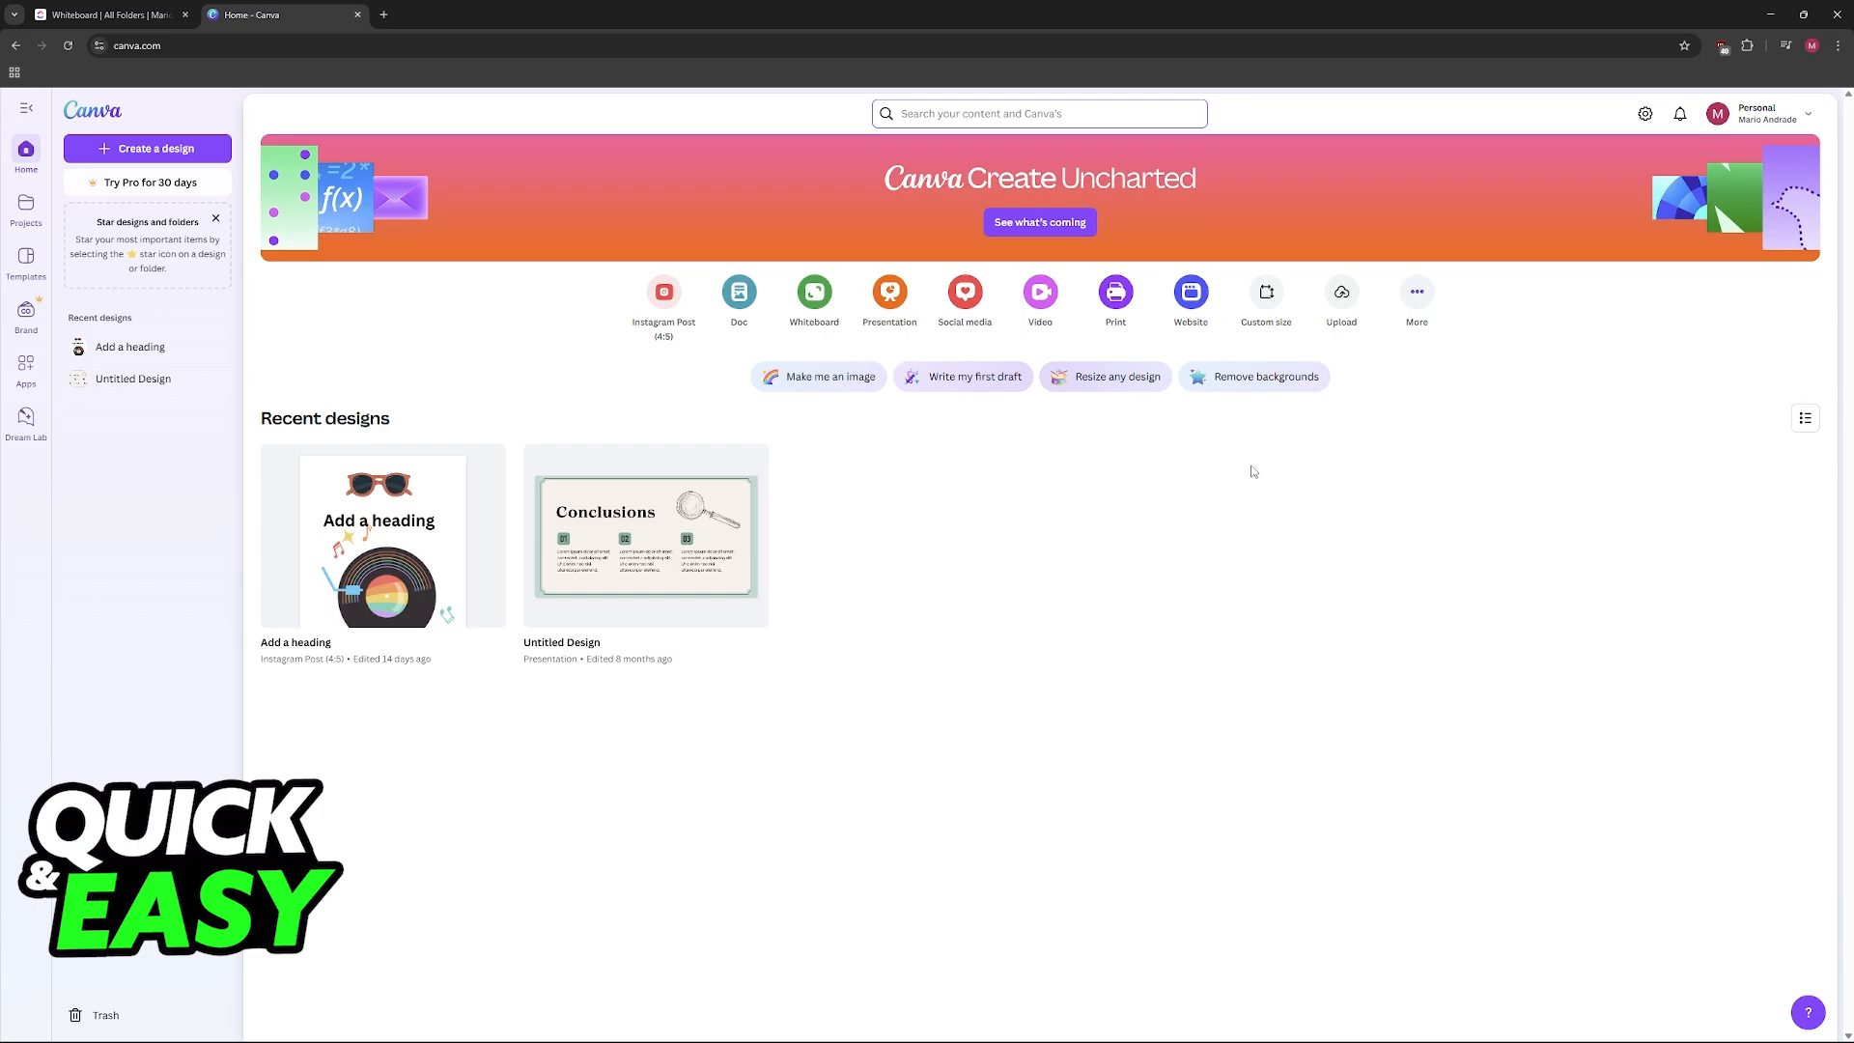
mouse_move(1321, 236)
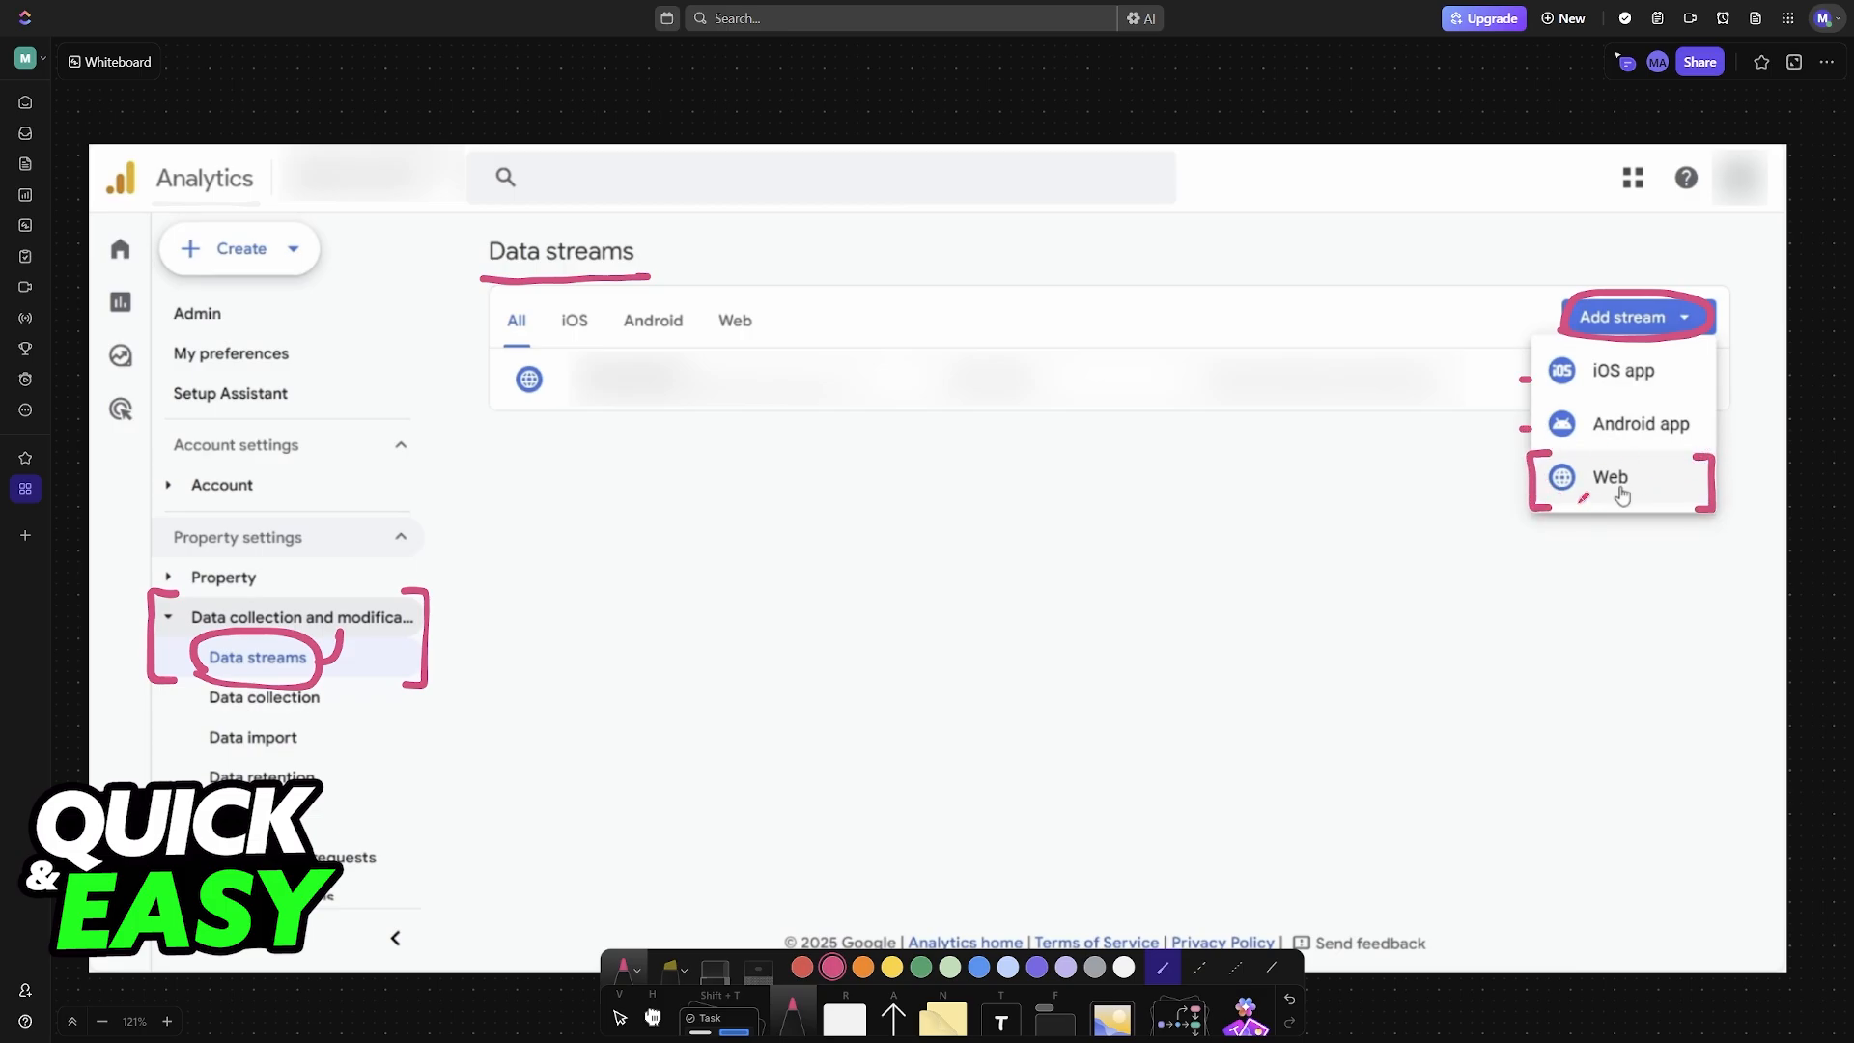
Handwrite CAN beside the stream entry and circle the Web option in pink pen
left_click(1608, 477)
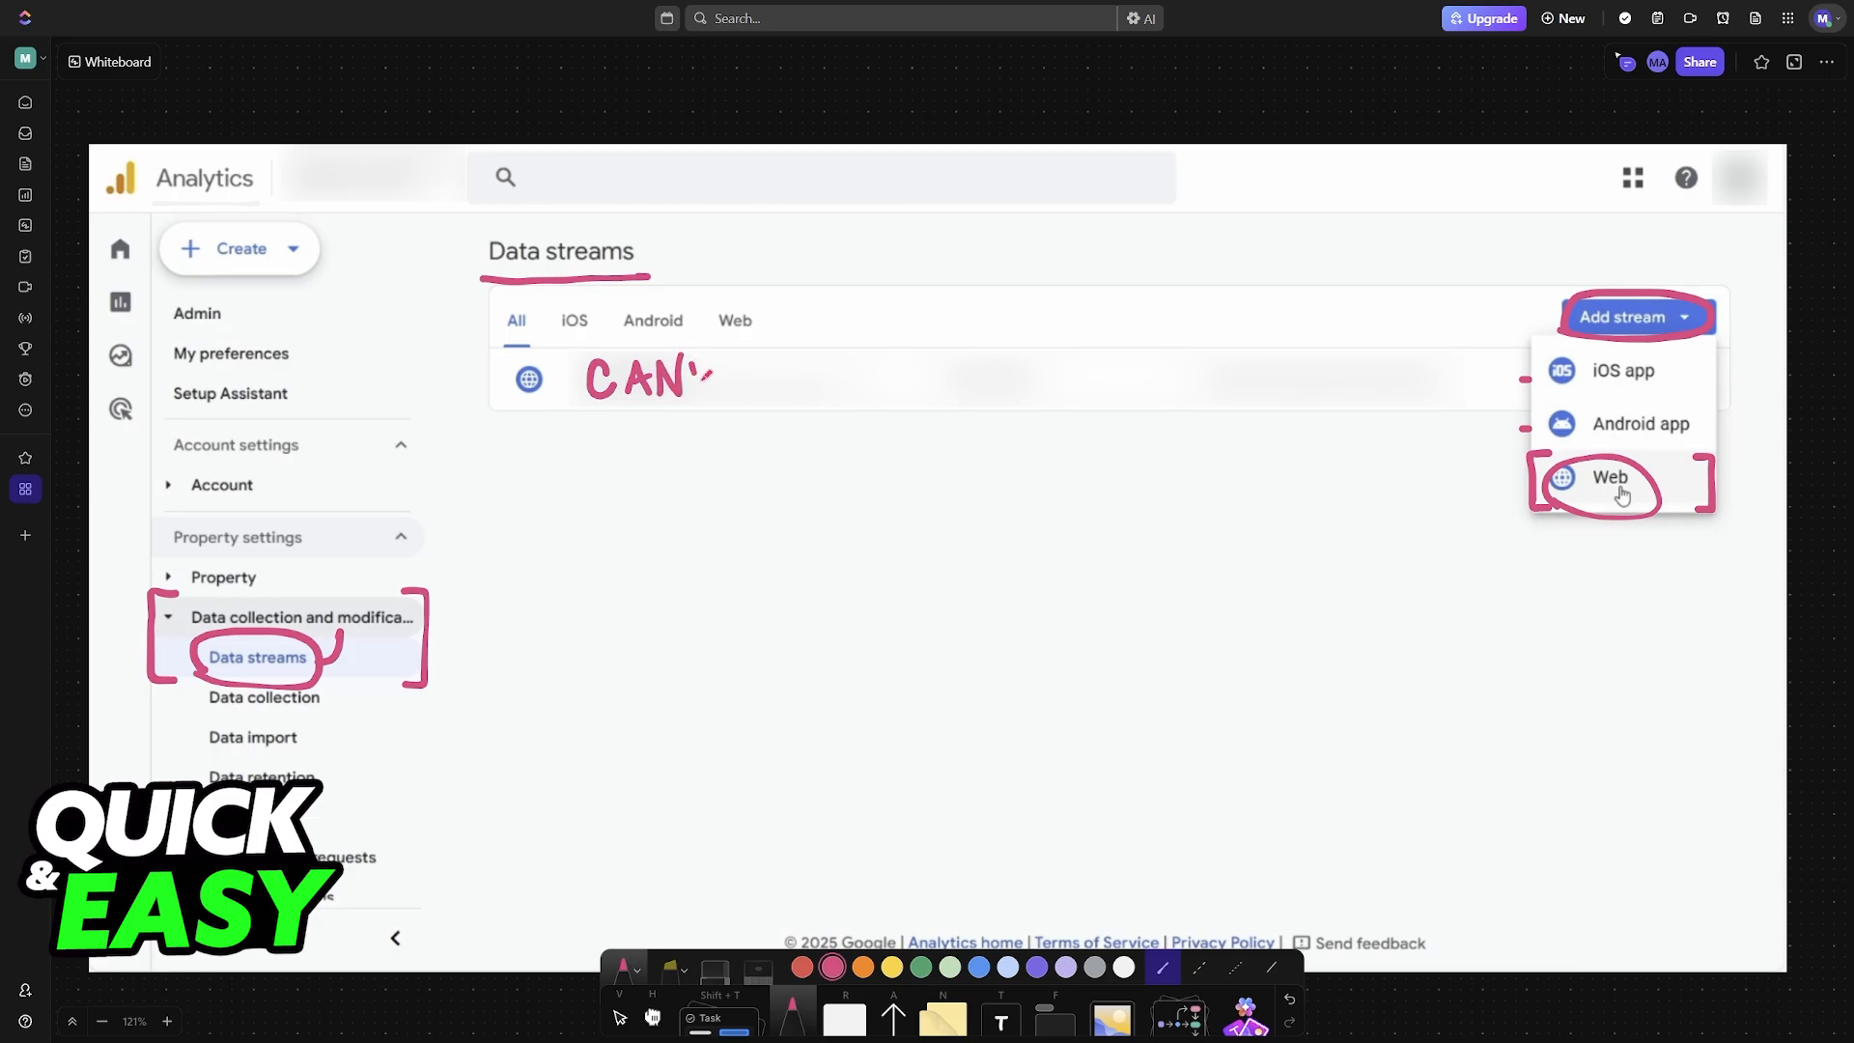
Show the Set up data stream screenshot annotated with CANVA.COM, https circle and arrow to Create & continue
left_click(1609, 477)
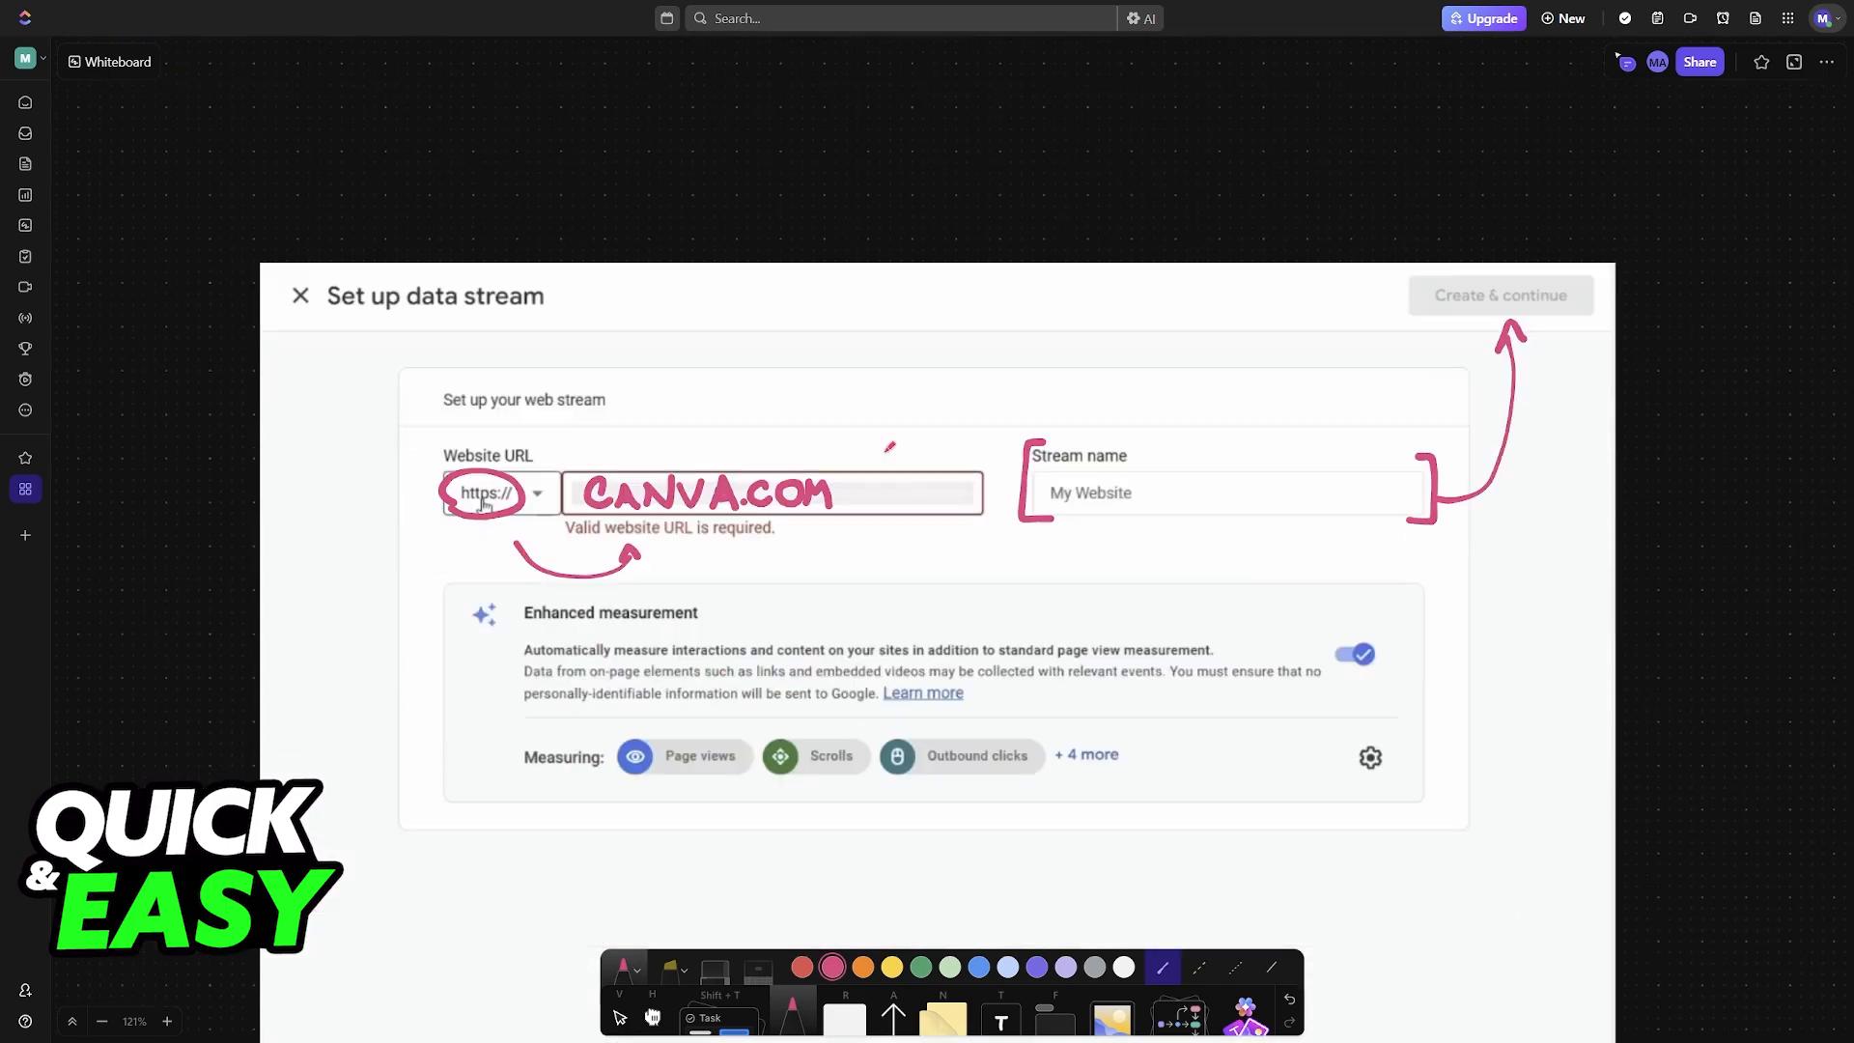
left_click(1500, 293)
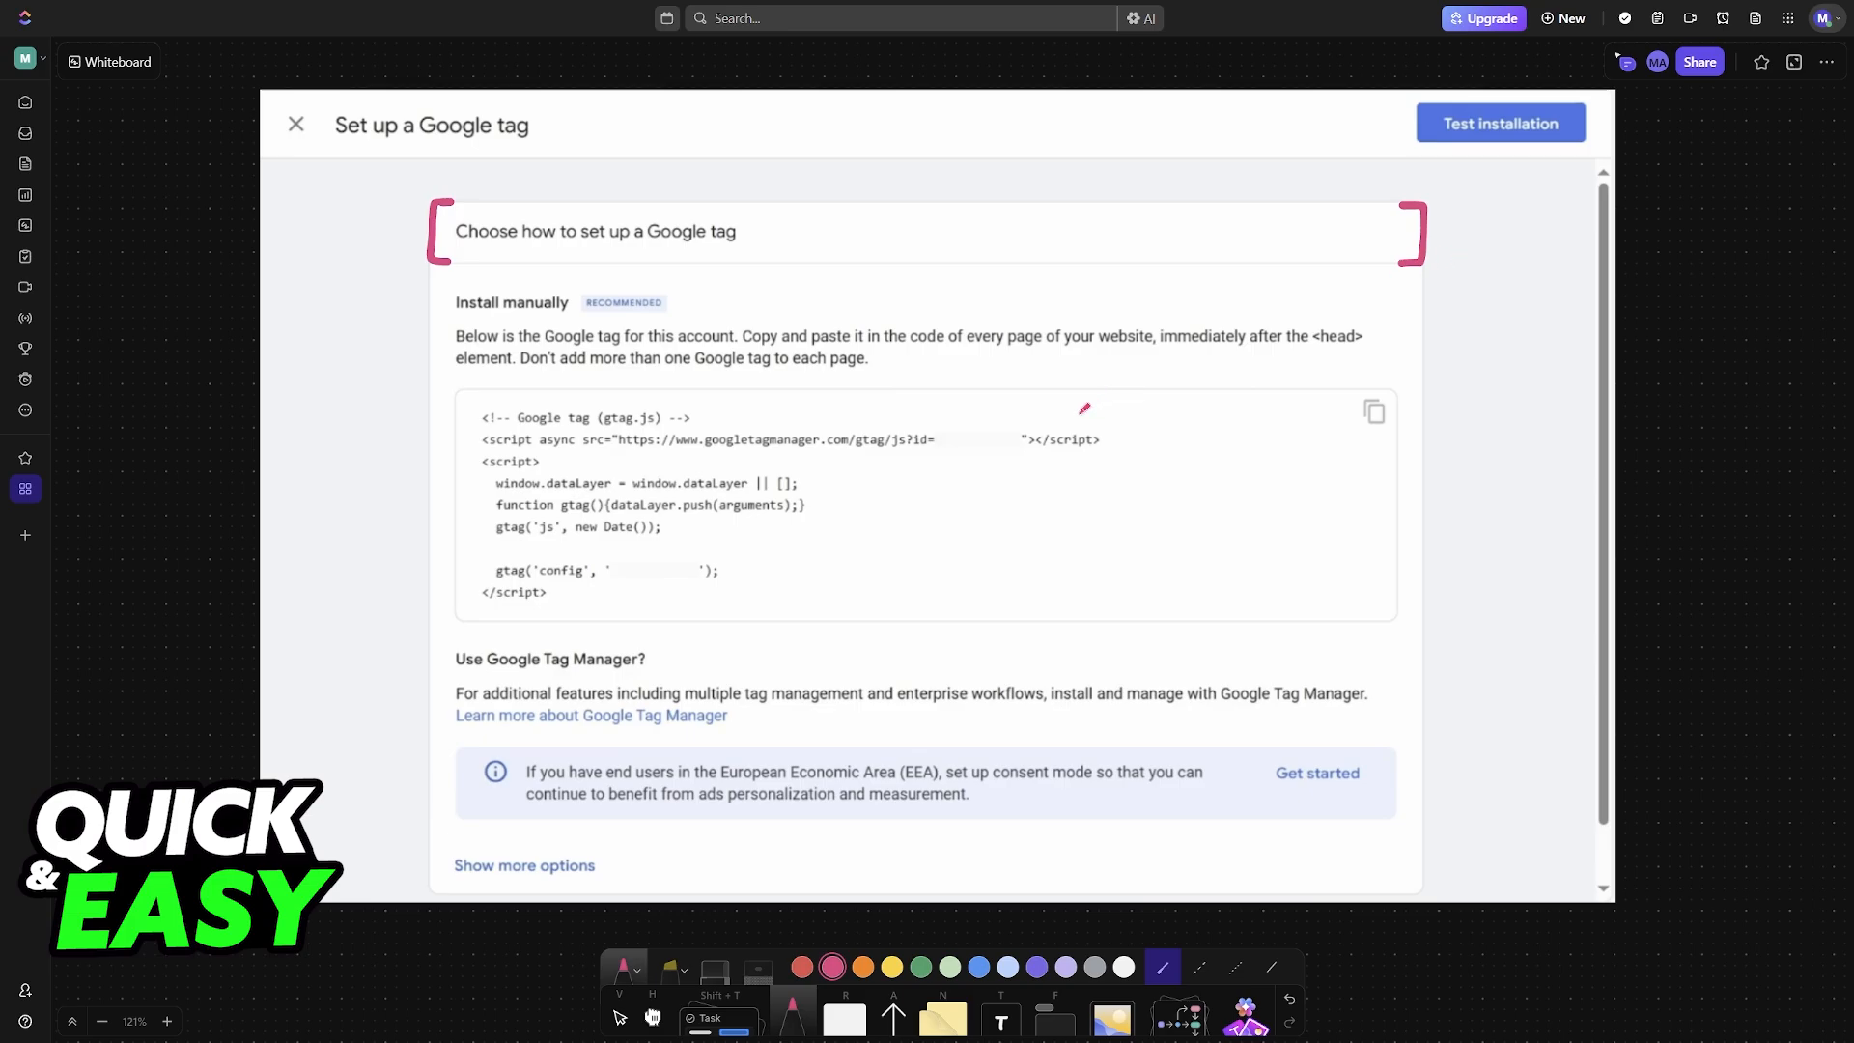
mouse_move(496, 580)
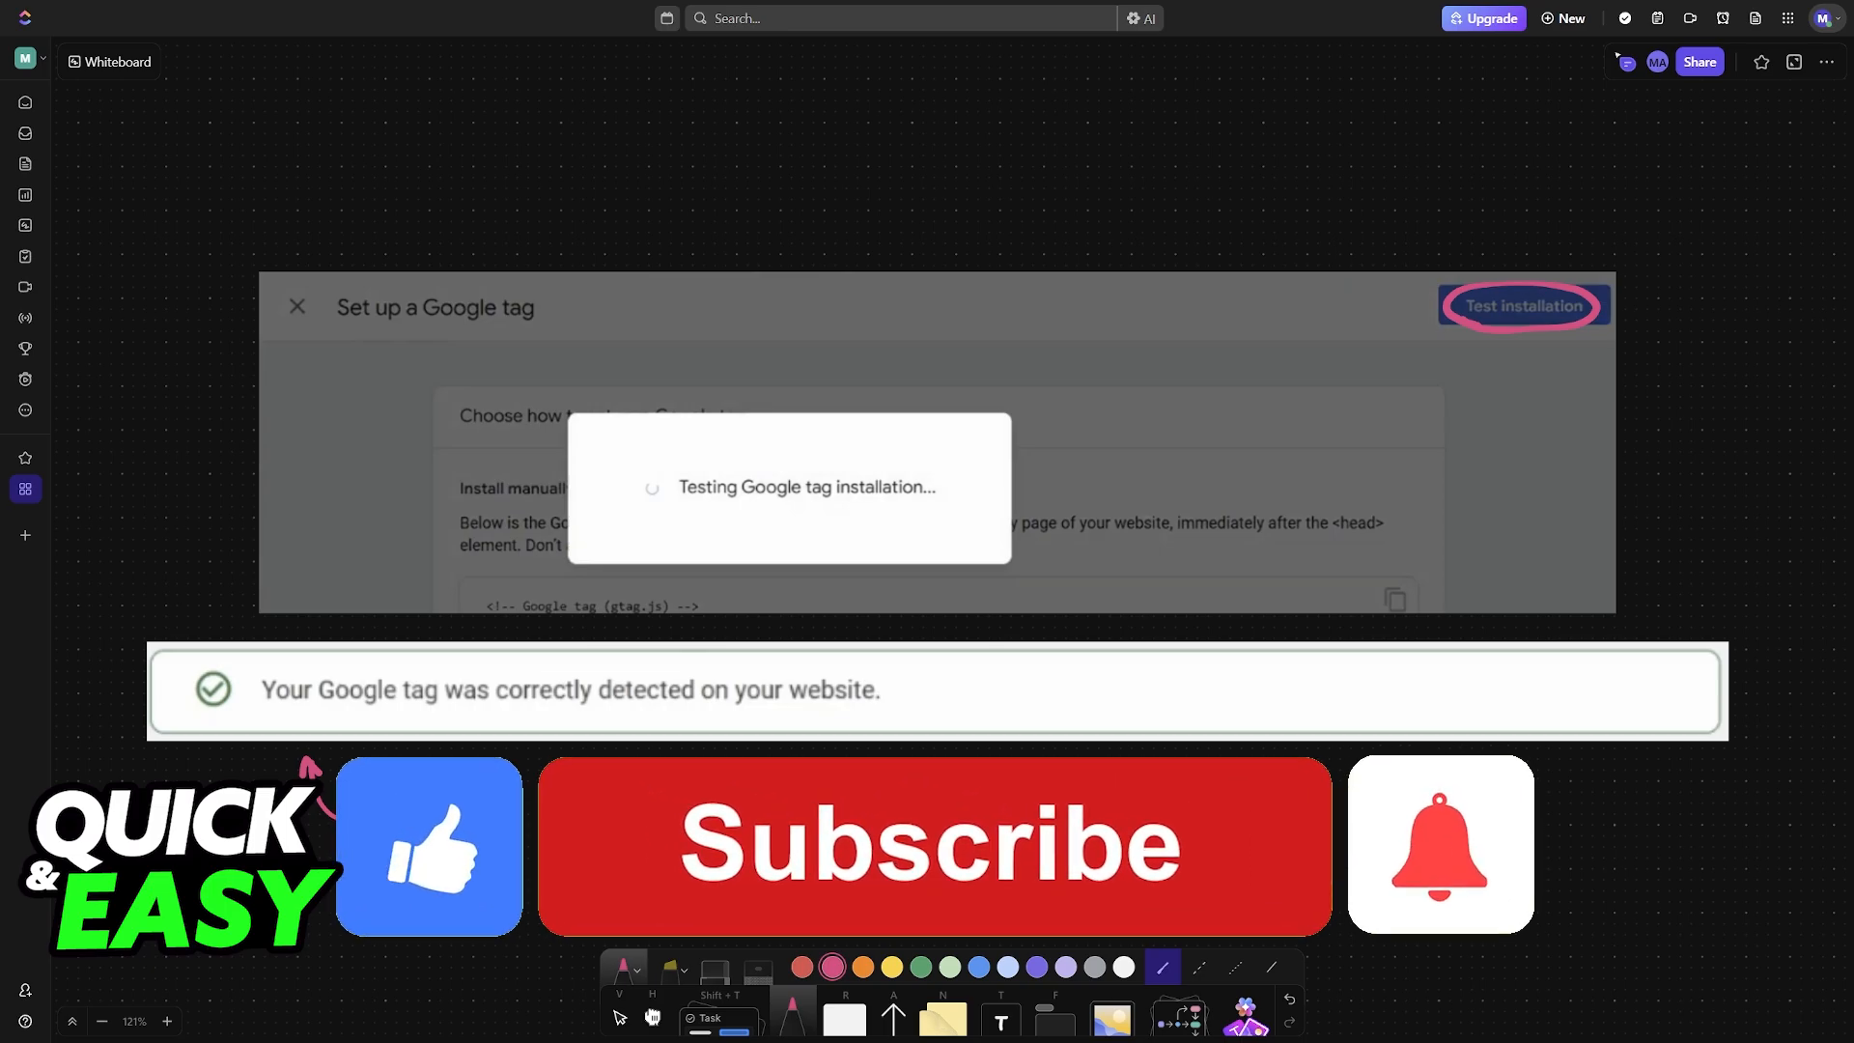
Circle Test installation and reveal the 'Your Google tag was correctly detected' banner
left_click(933, 844)
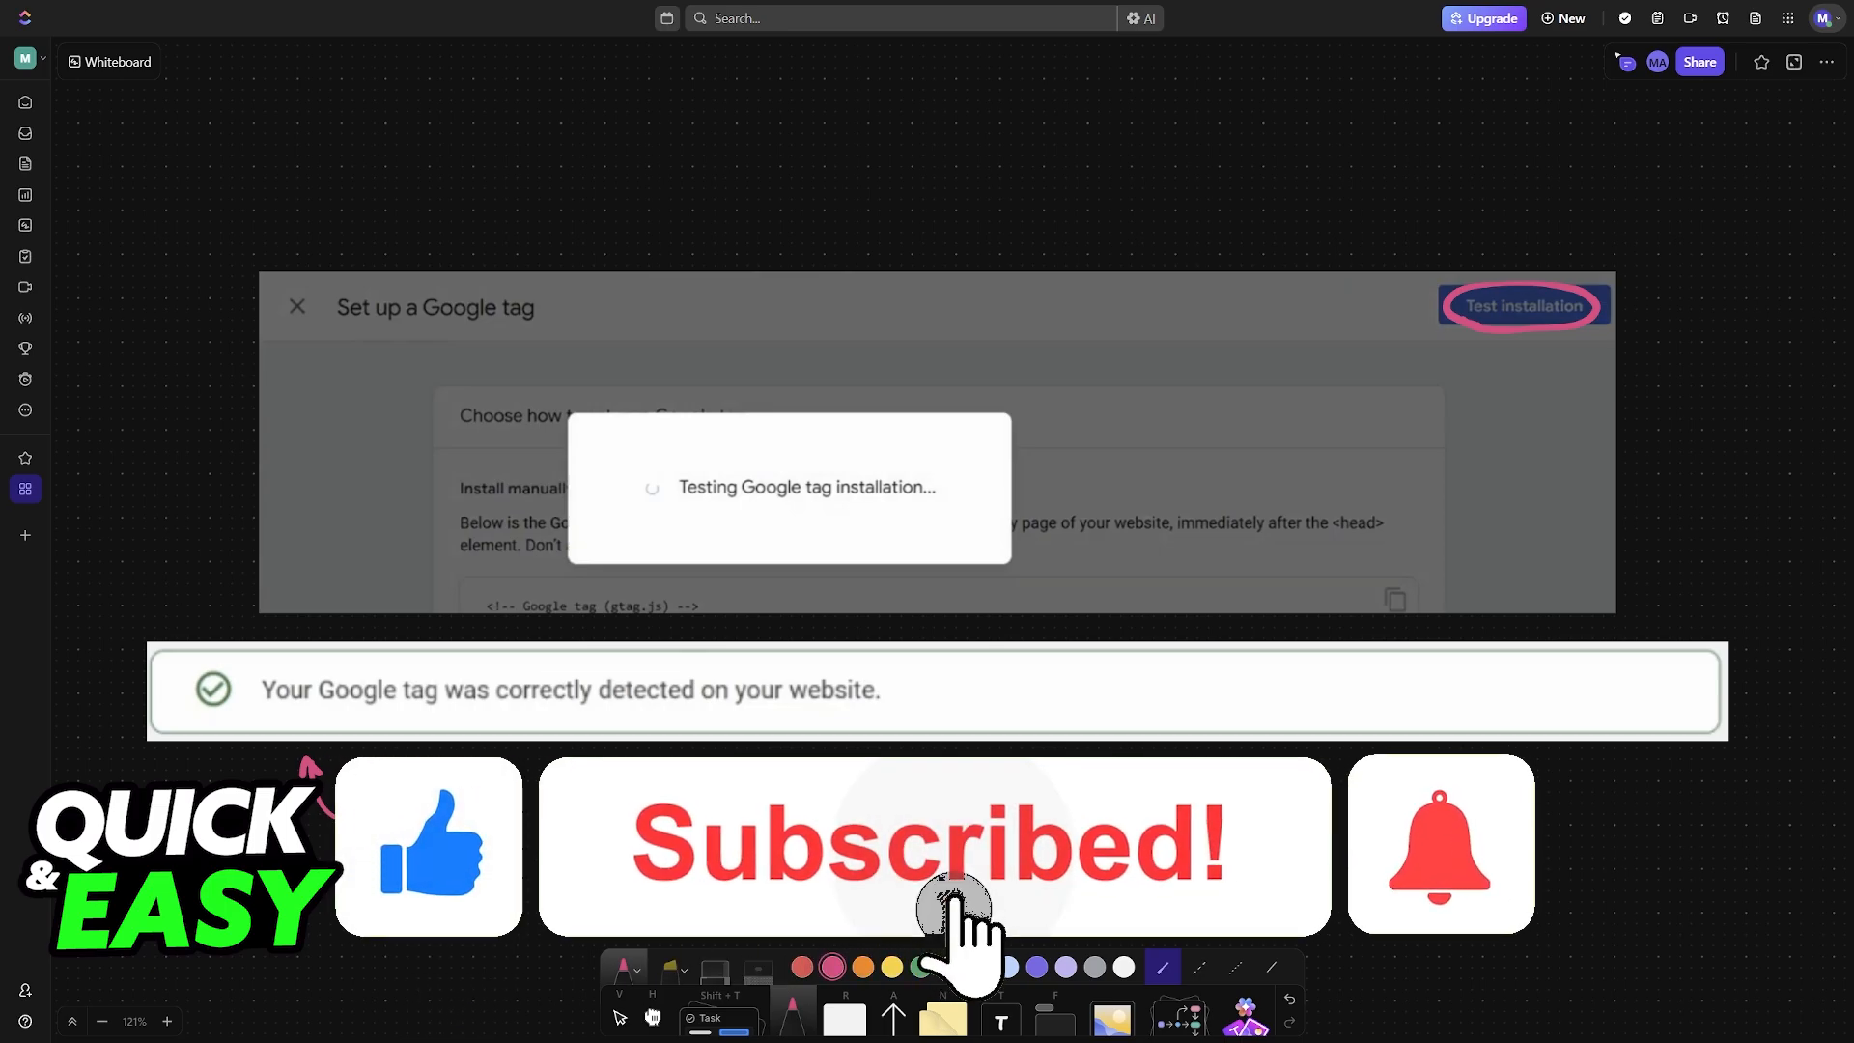